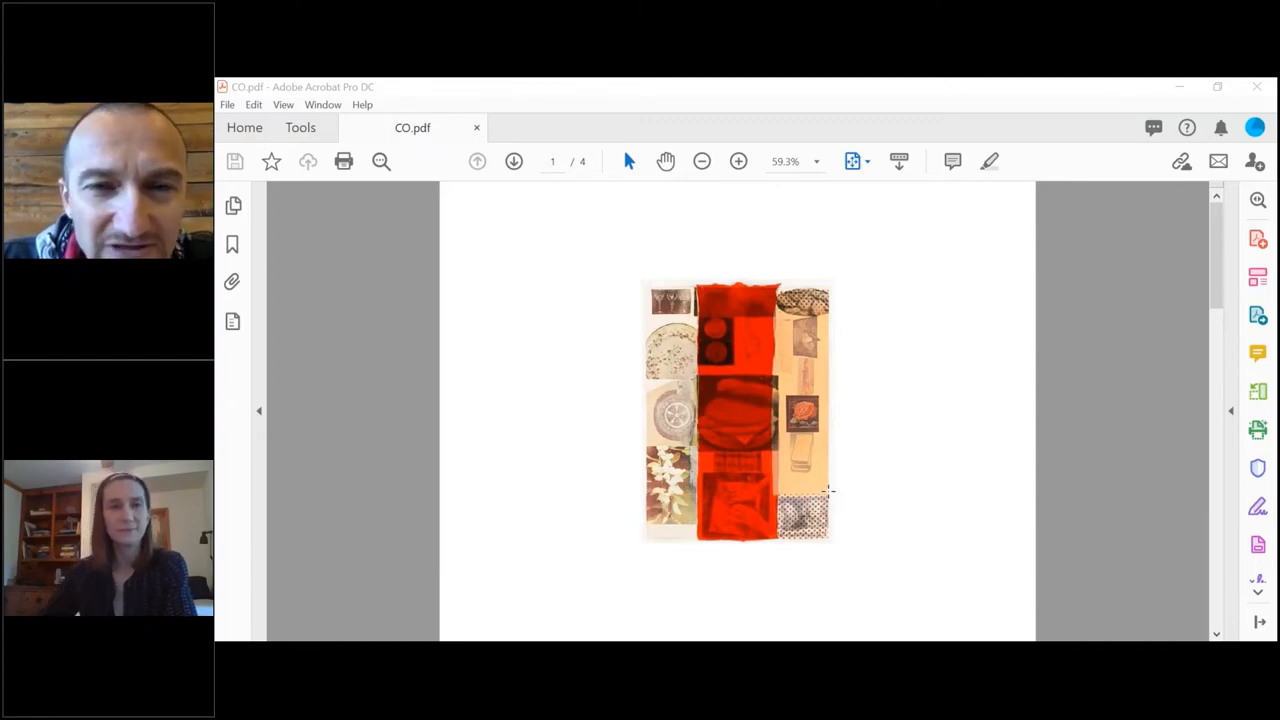
pyautogui.moveTo(570, 120)
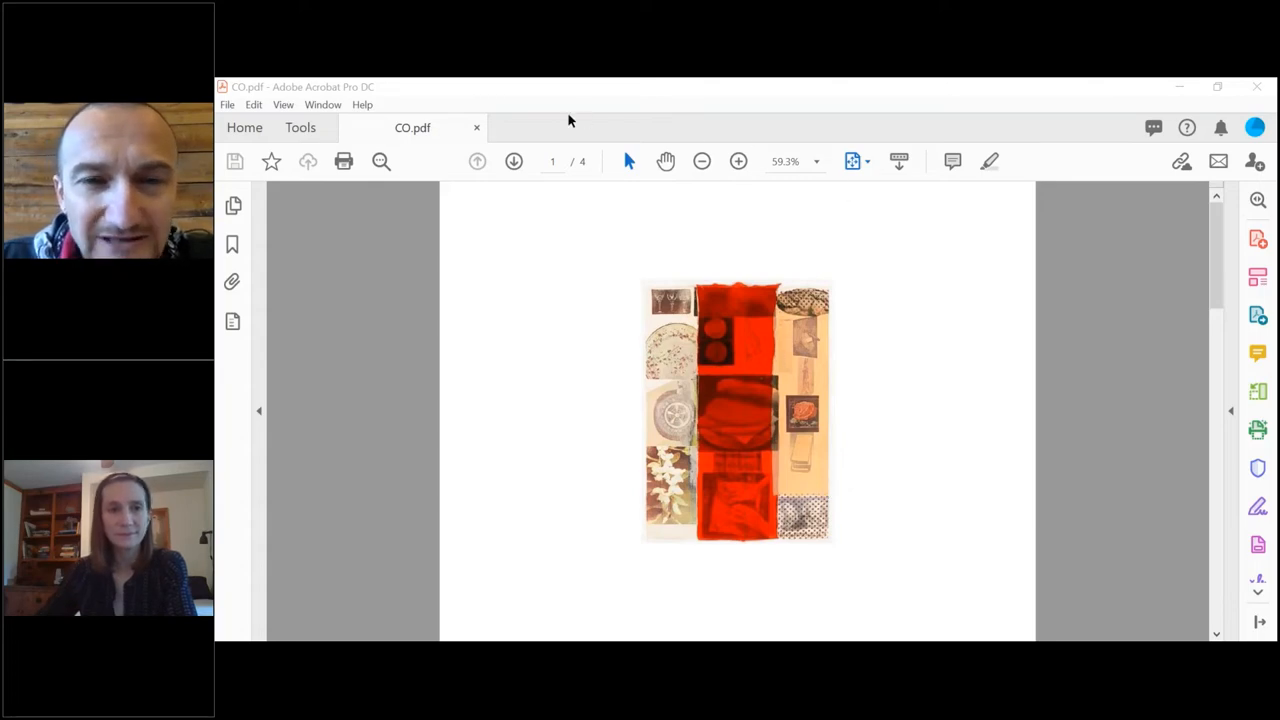
pyautogui.moveTo(831, 220)
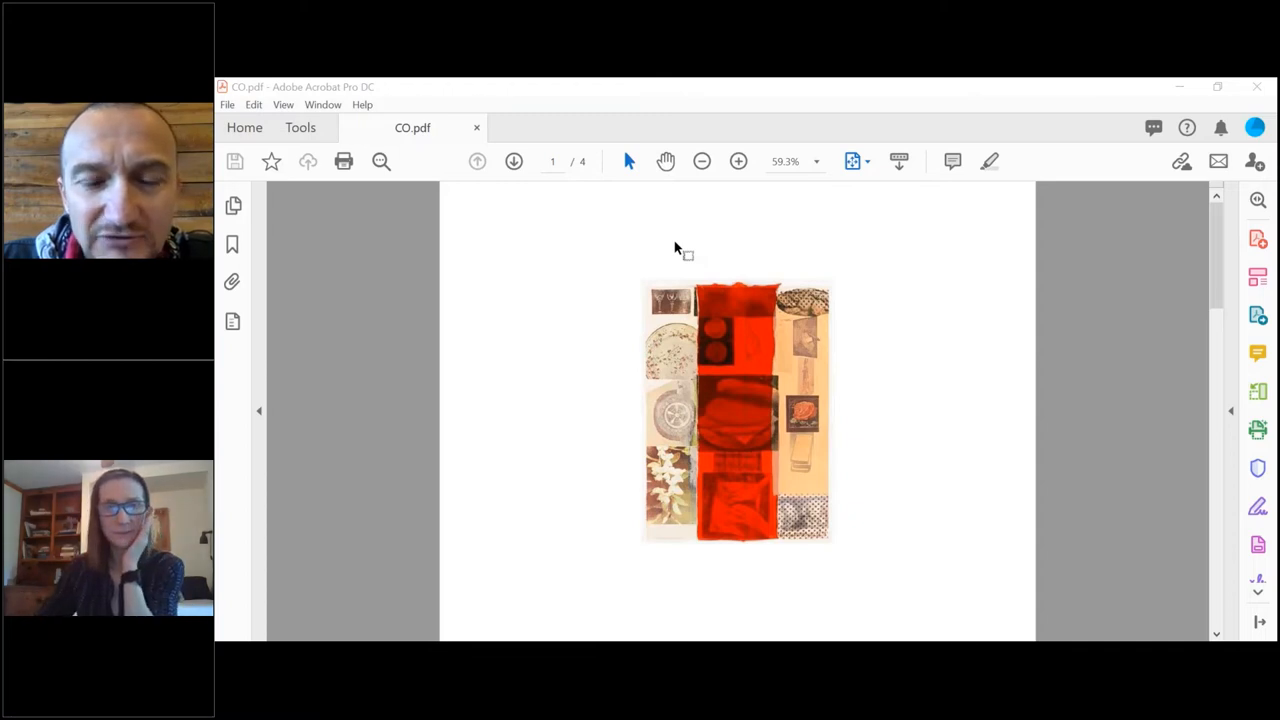
pyautogui.moveTo(566, 223)
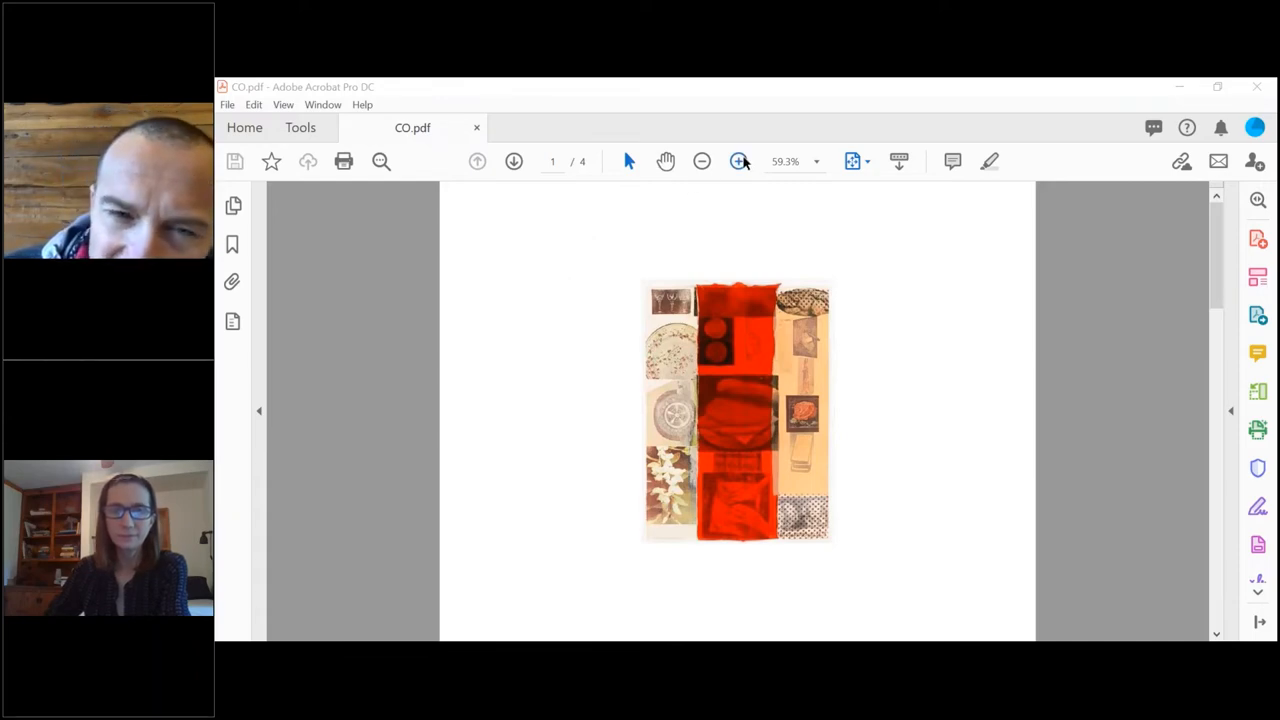
# - Zoom in twice on the page 1 red collage, from 59.3% to 93.8%
pyautogui.click(737, 161)
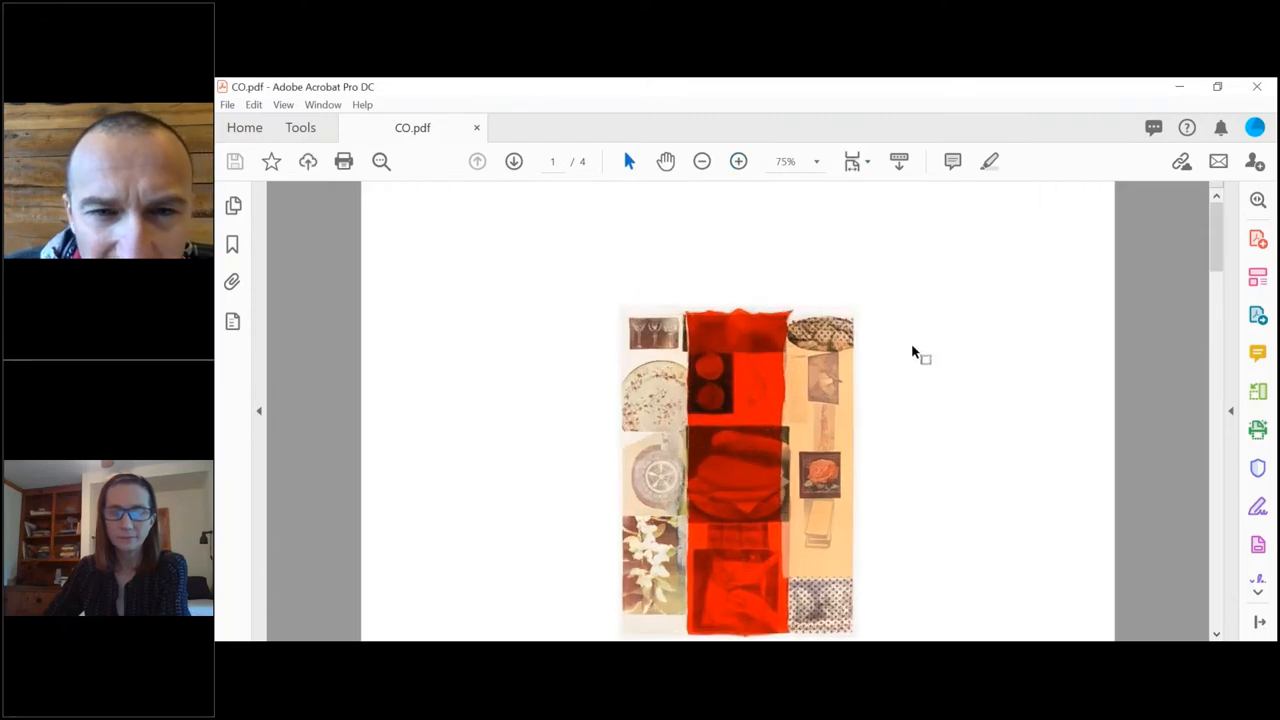
pyautogui.scroll(-3)
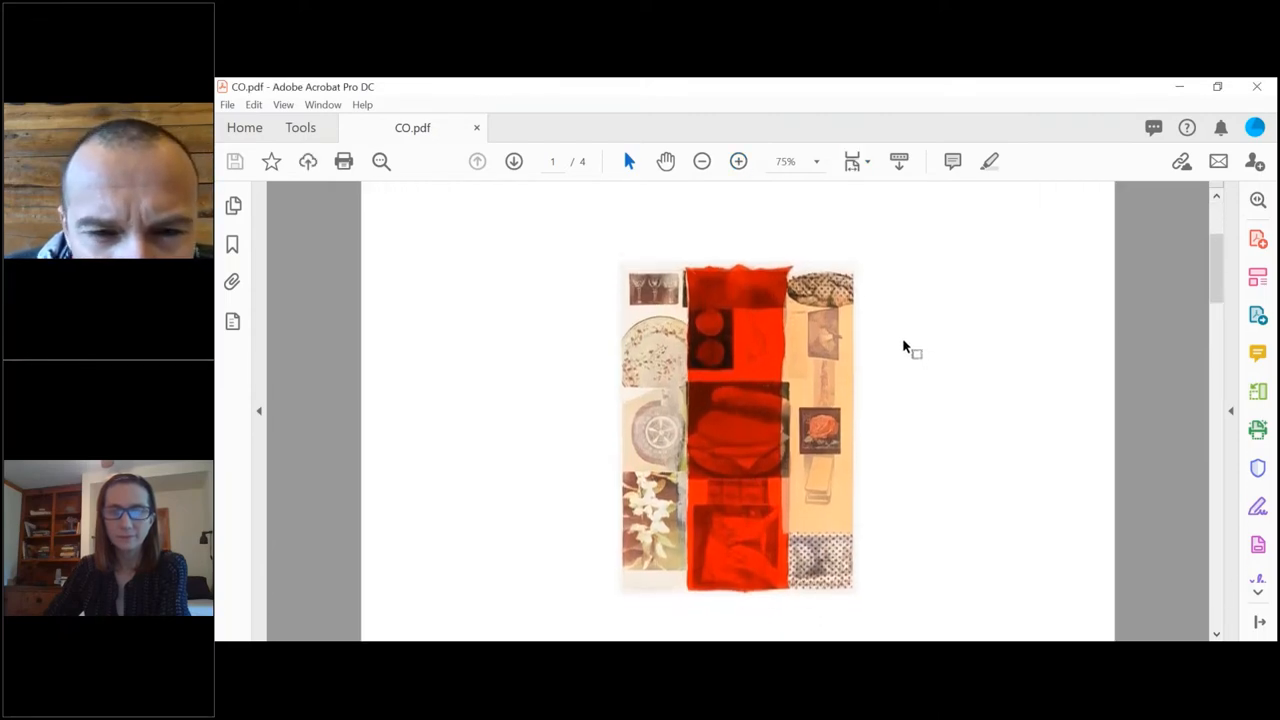
pyautogui.click(735, 161)
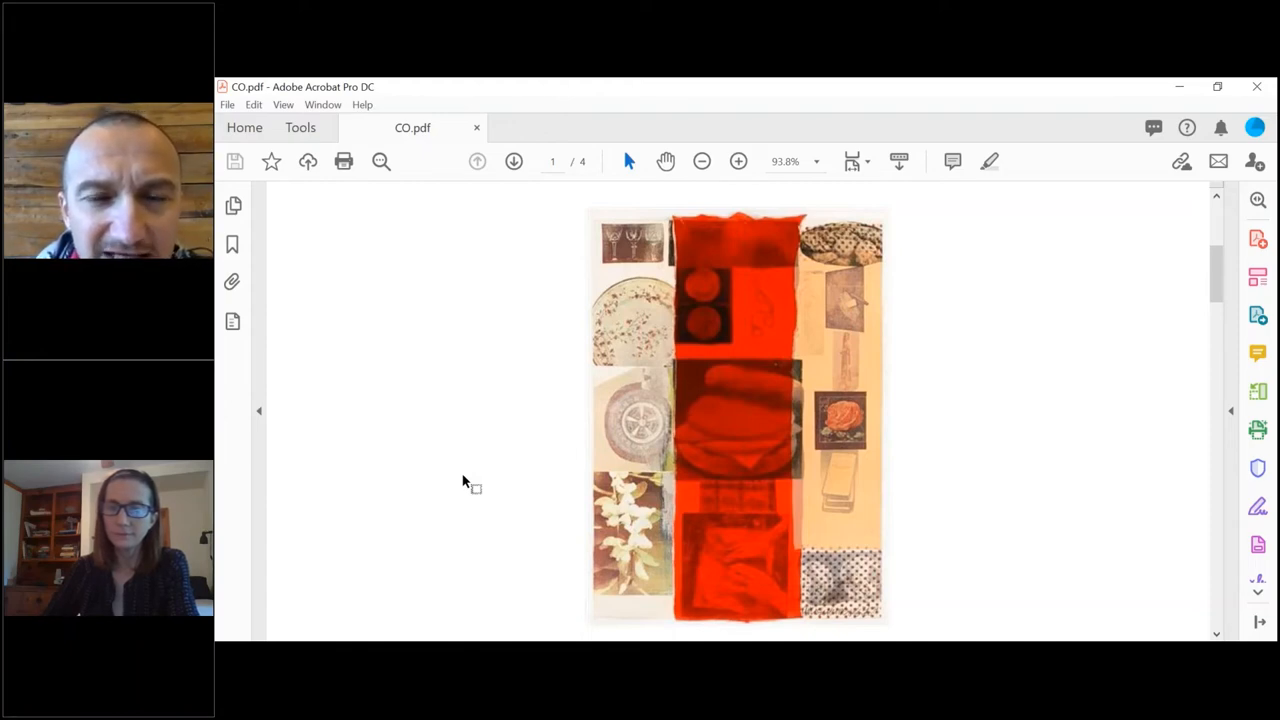
pyautogui.moveTo(442, 484)
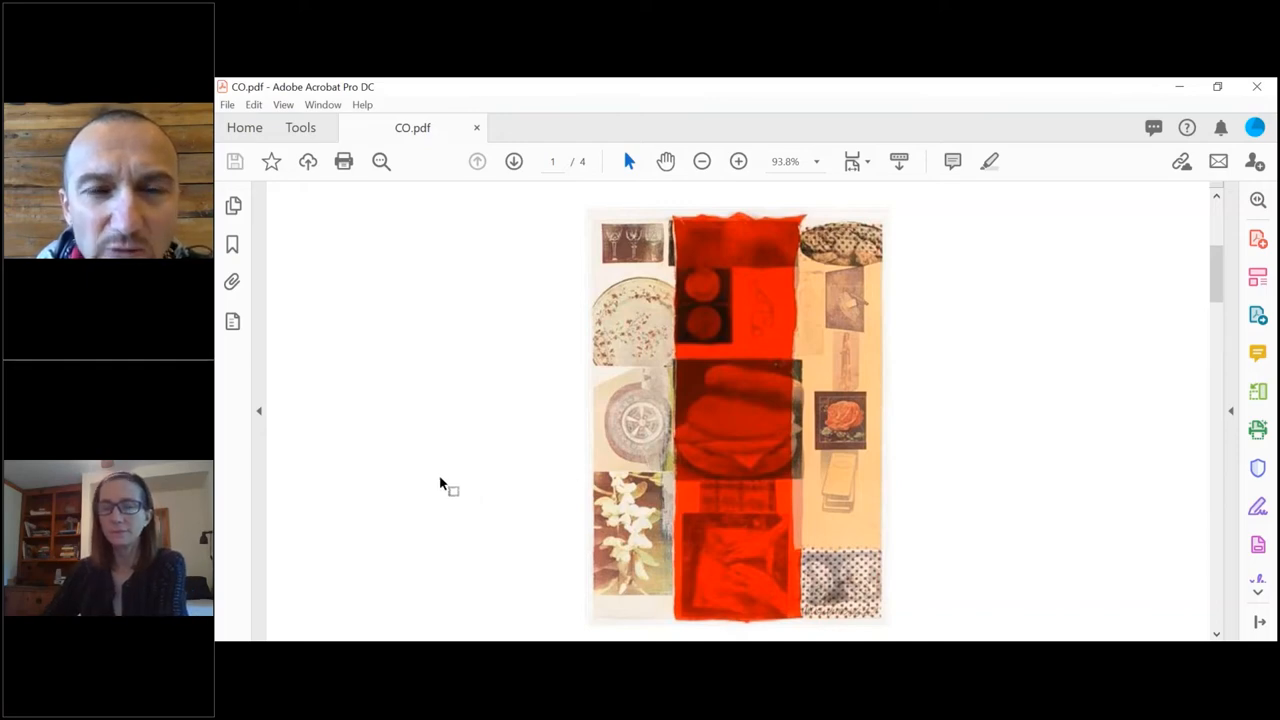
pyautogui.moveTo(425, 478)
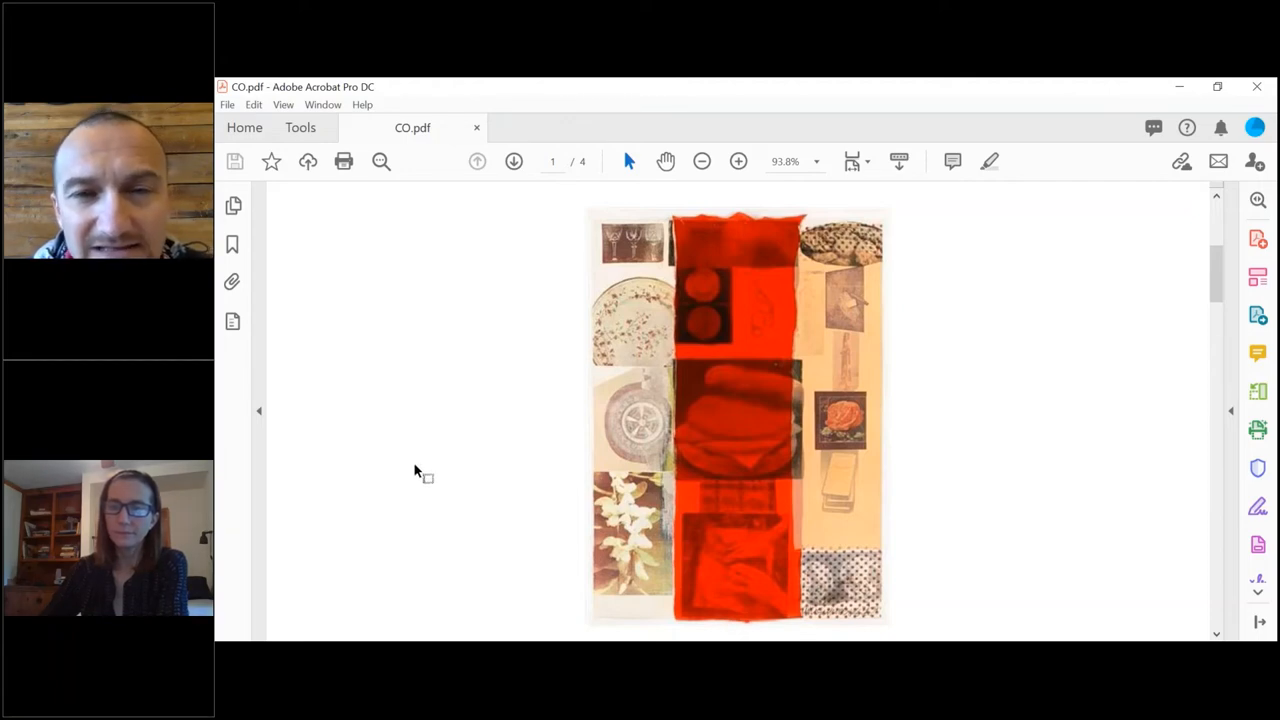
pyautogui.moveTo(409, 468)
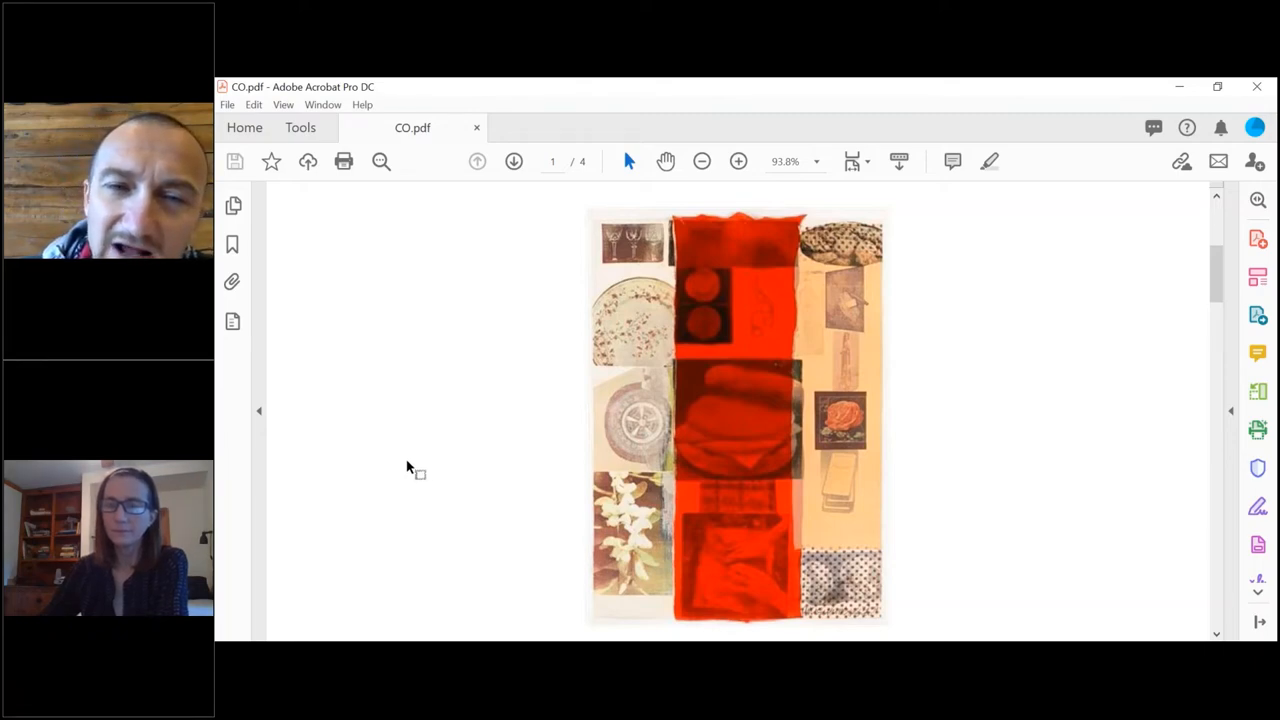
pyautogui.moveTo(406, 464)
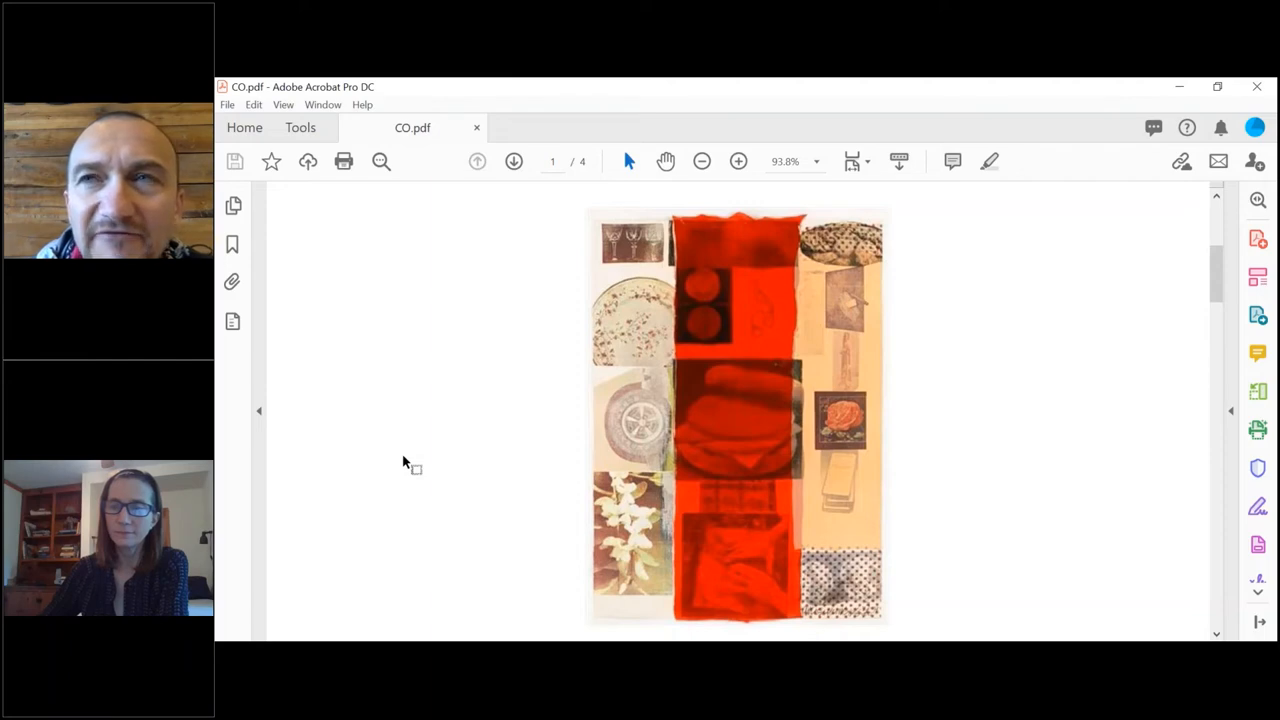
pyautogui.moveTo(397, 458)
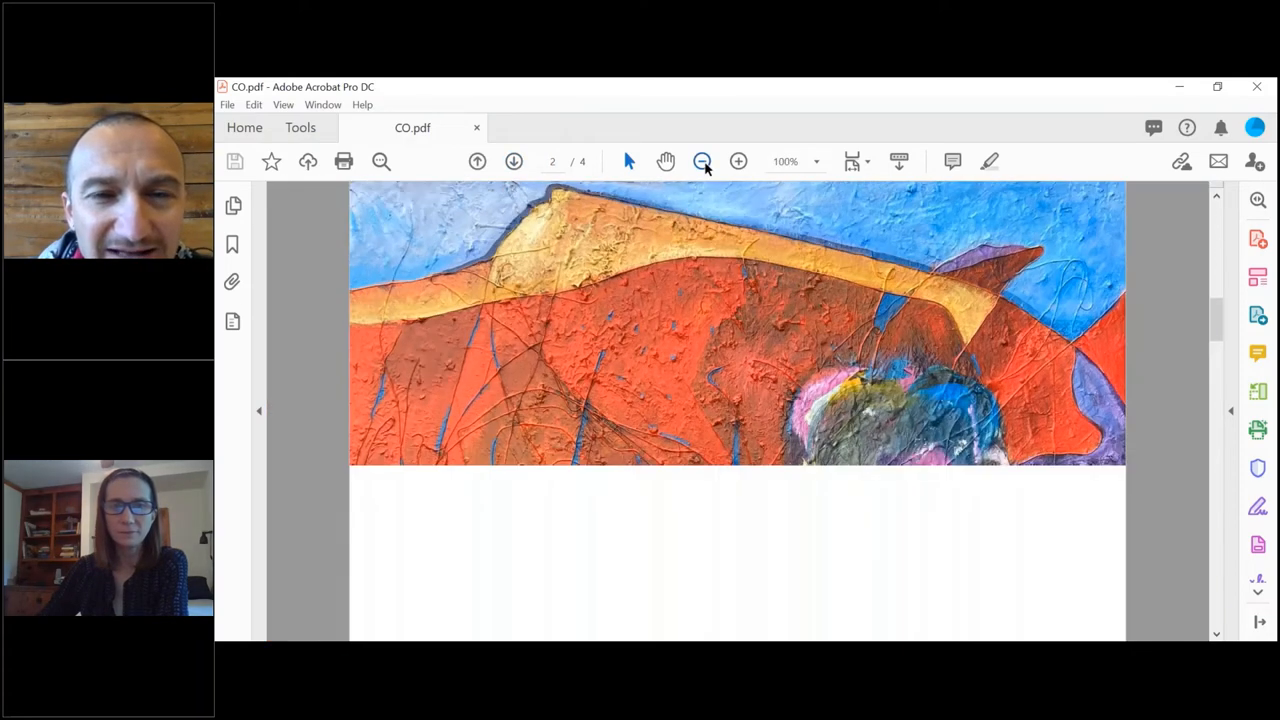
# - Zoom out and move past page 3's side-by-side works to page 4's gallery photo
pyautogui.click(702, 161)
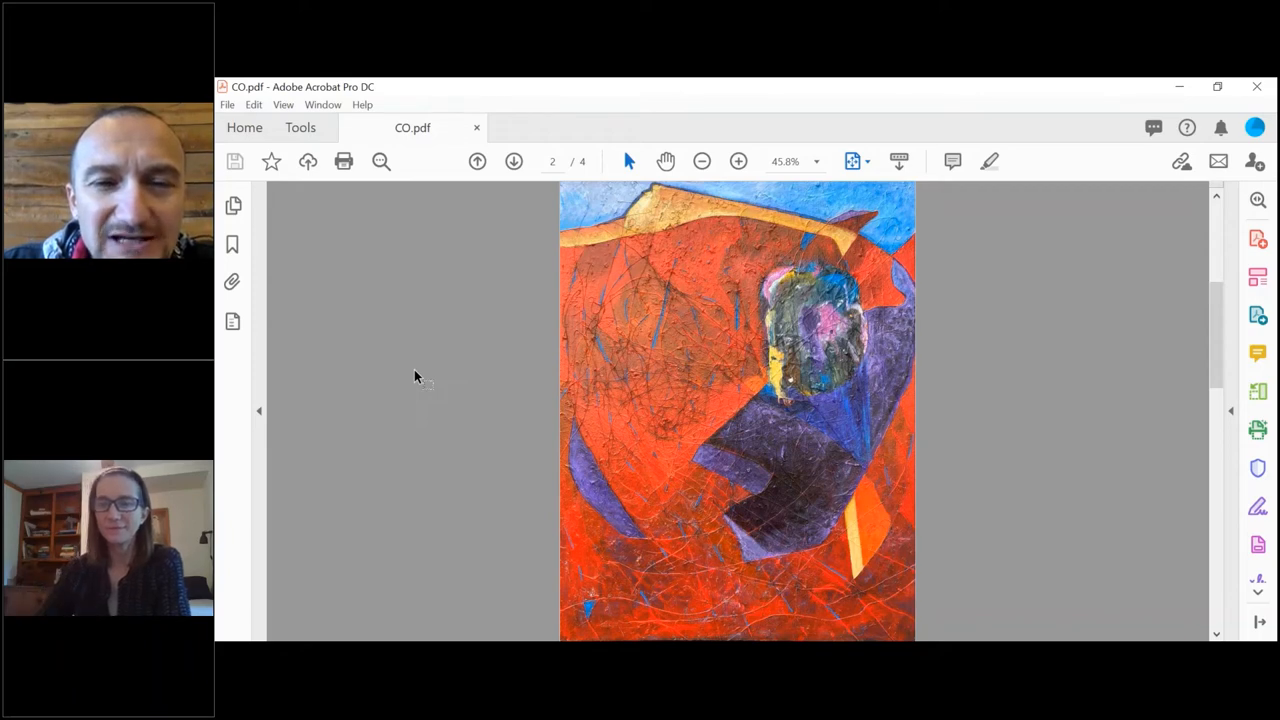
pyautogui.moveTo(400, 335)
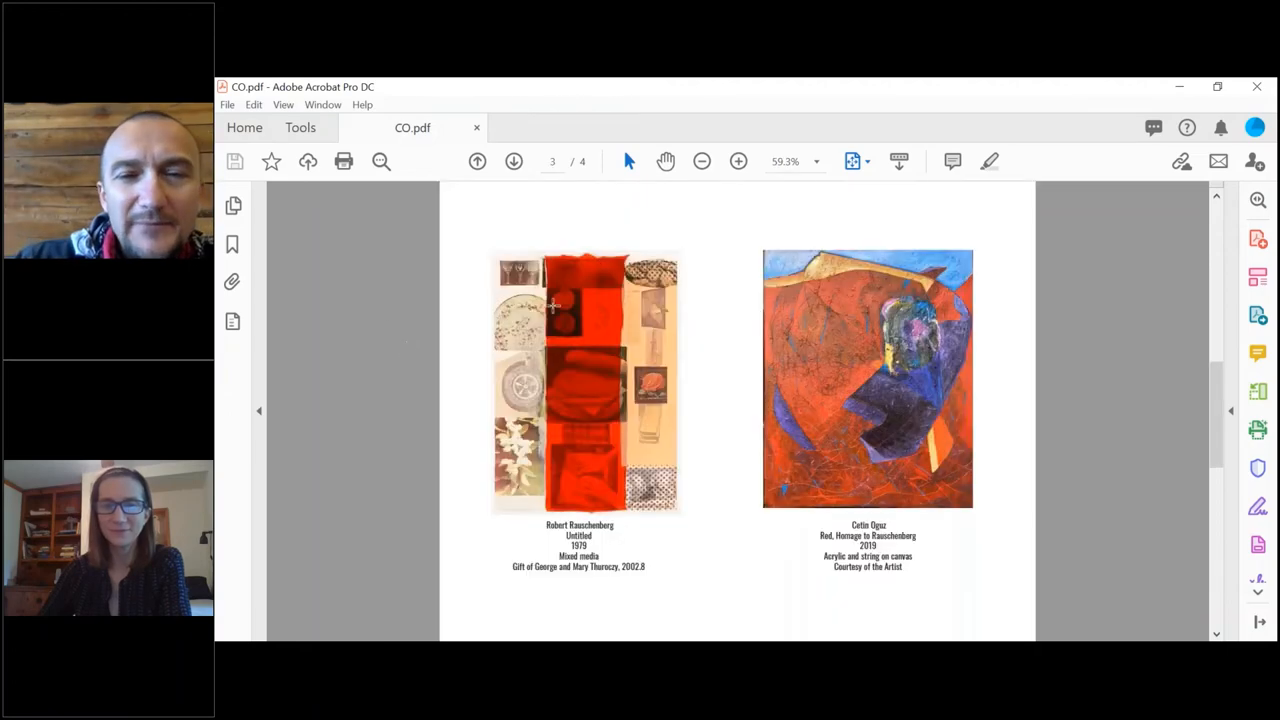
pyautogui.moveTo(740, 300)
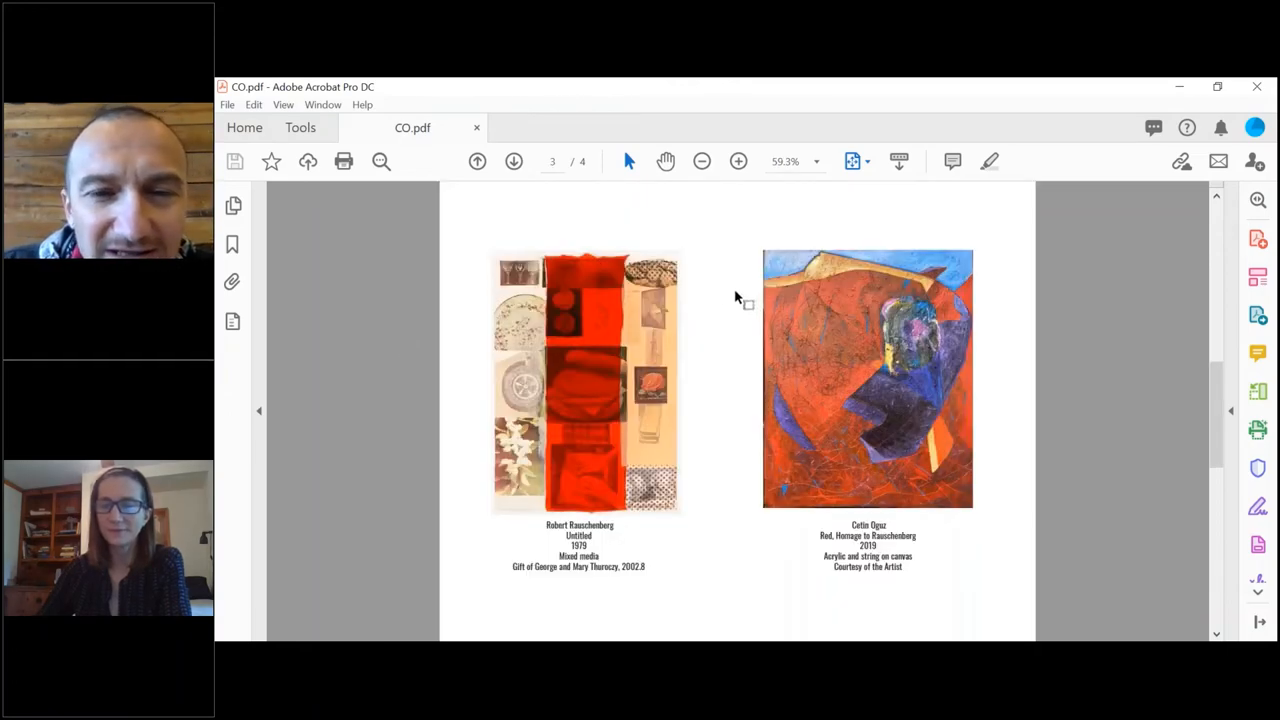
pyautogui.click(513, 161)
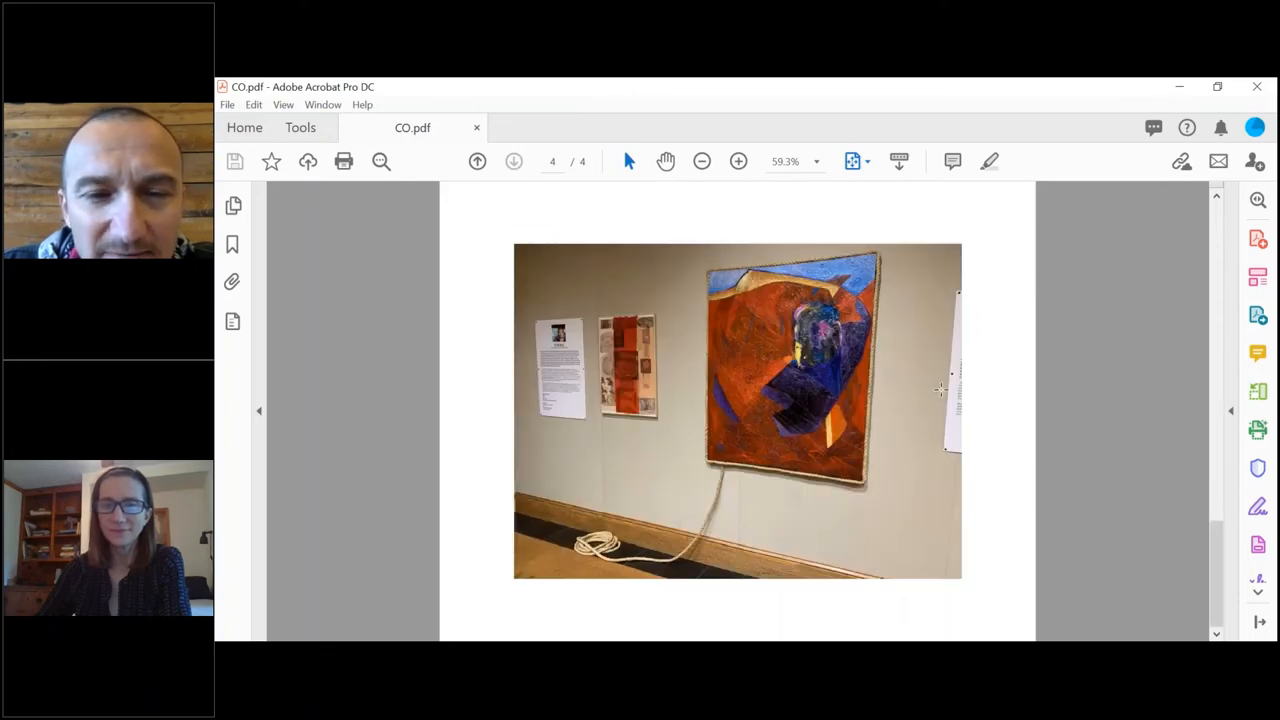
pyautogui.moveTo(1008, 490)
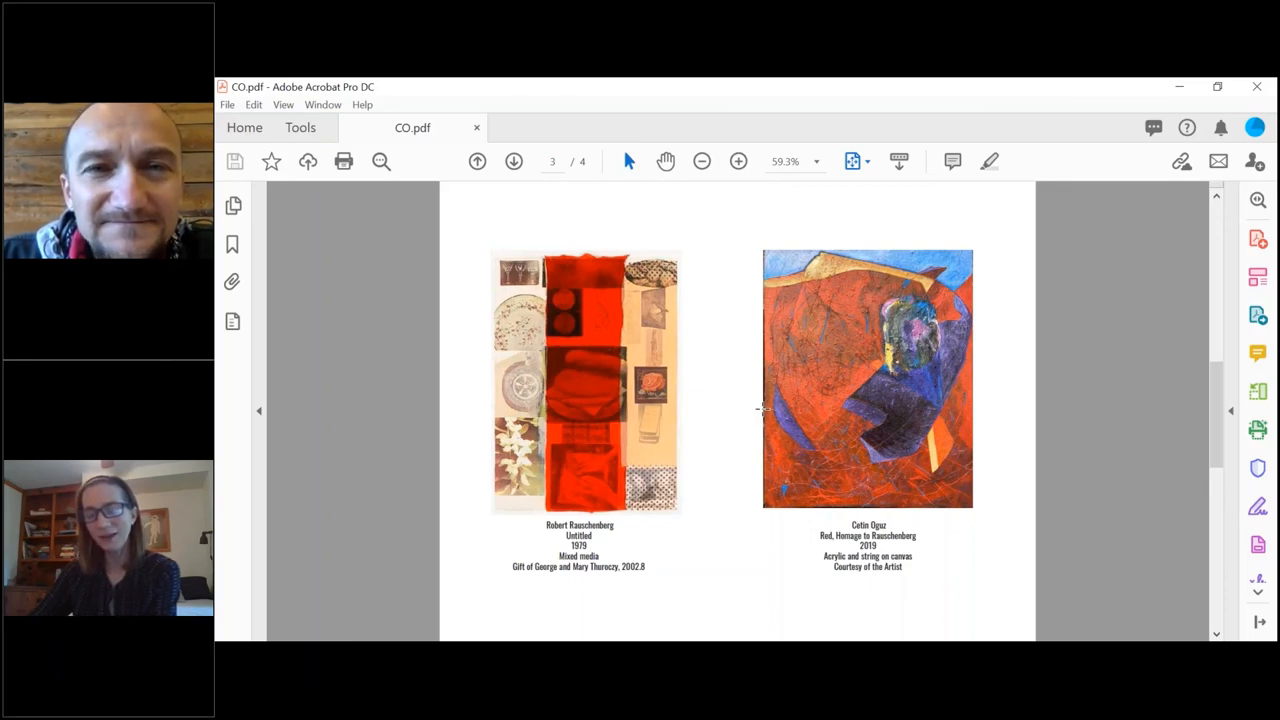
pyautogui.moveTo(985, 452)
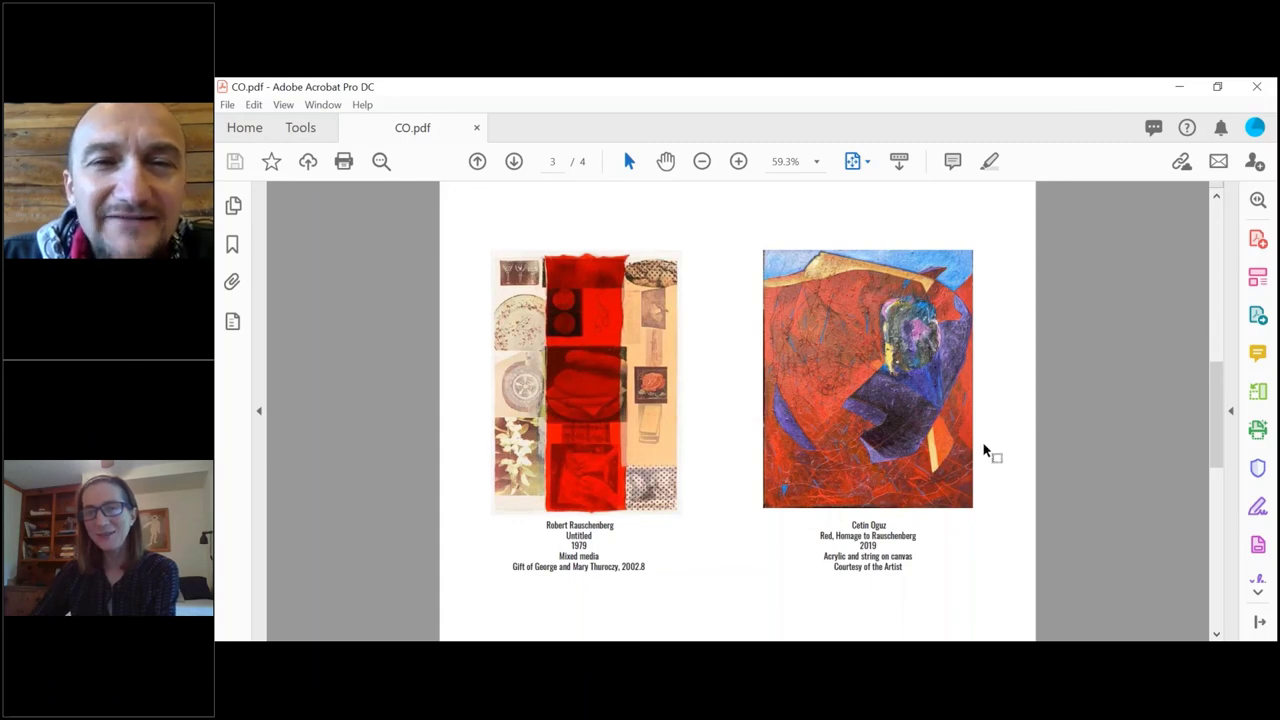
pyautogui.moveTo(995, 406)
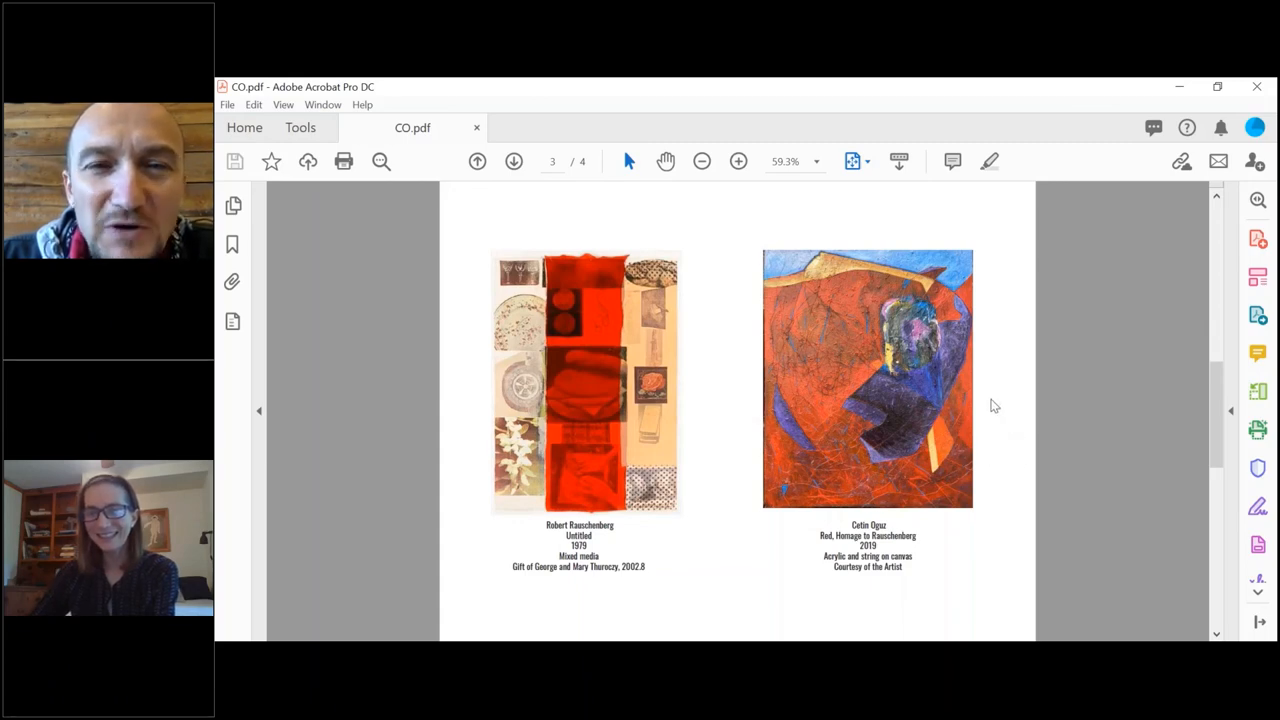